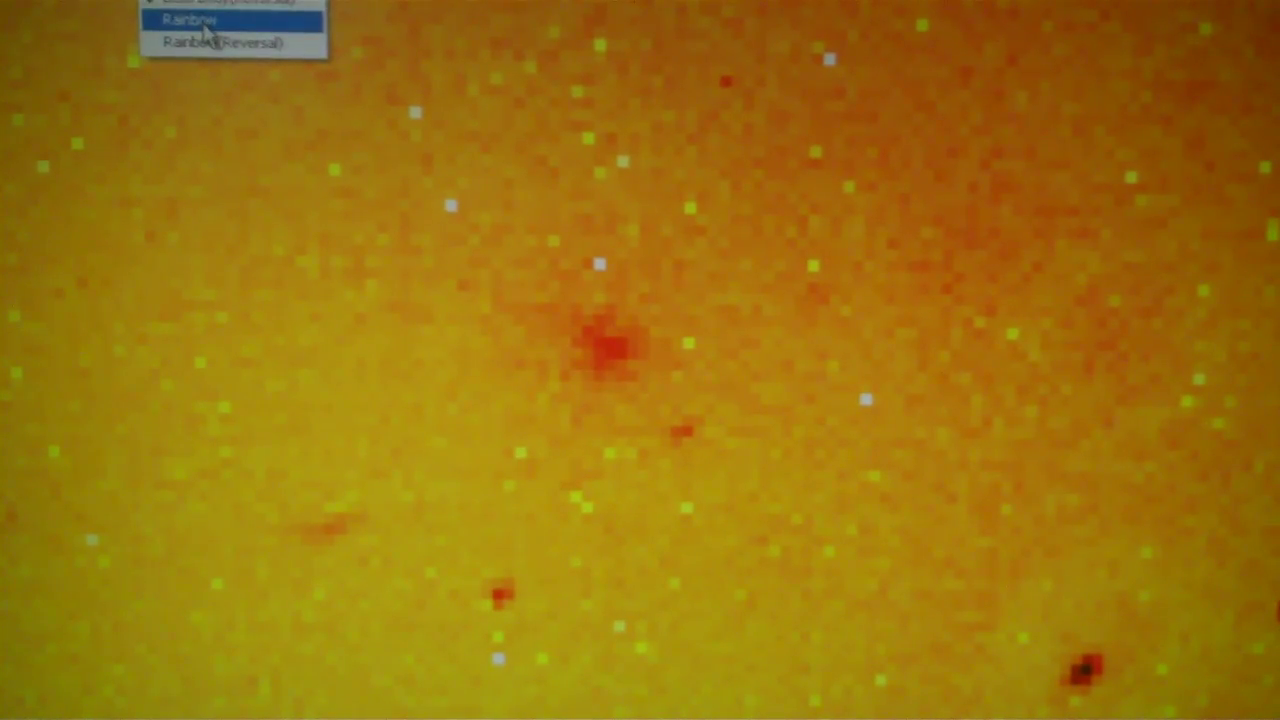
- Switch the star-field image from the orange-yellow palette to the Rainbow colour map
click(196, 20)
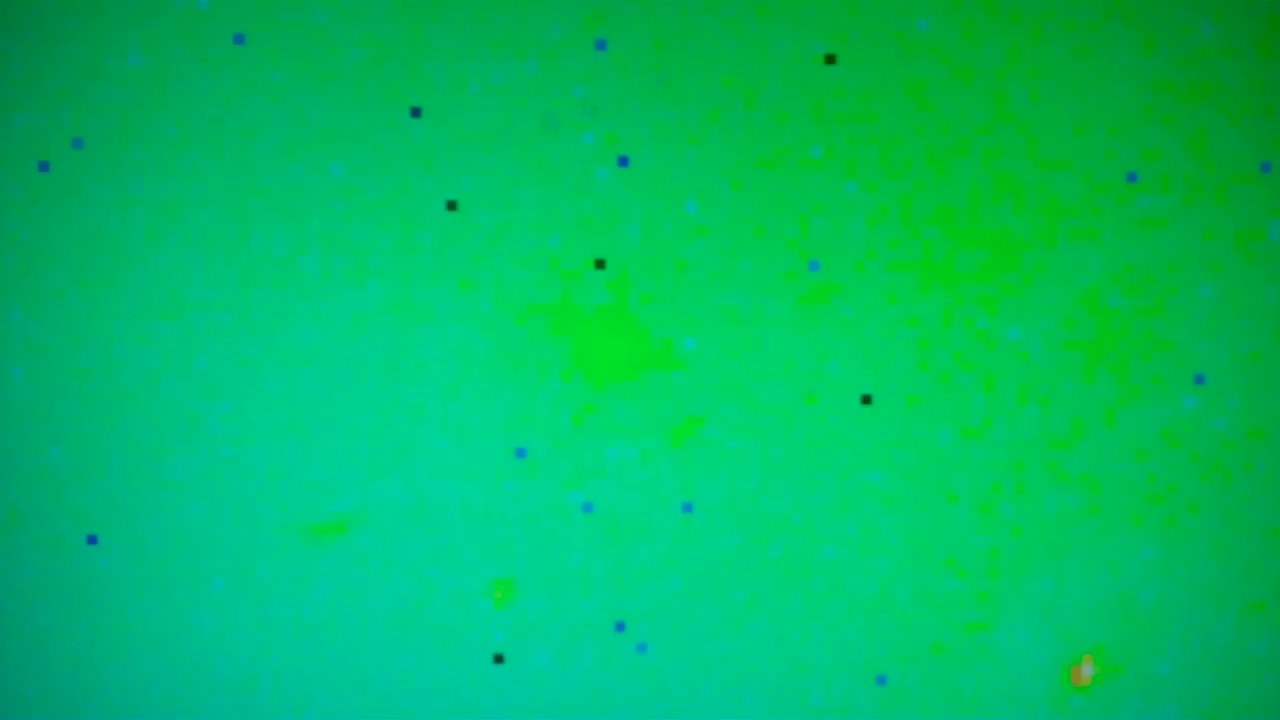